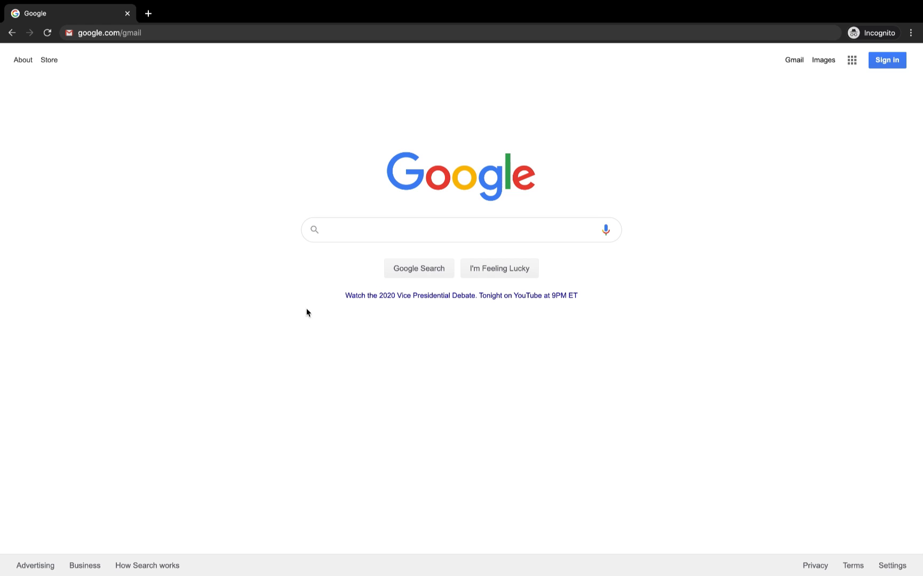
mouse_move(506, 159)
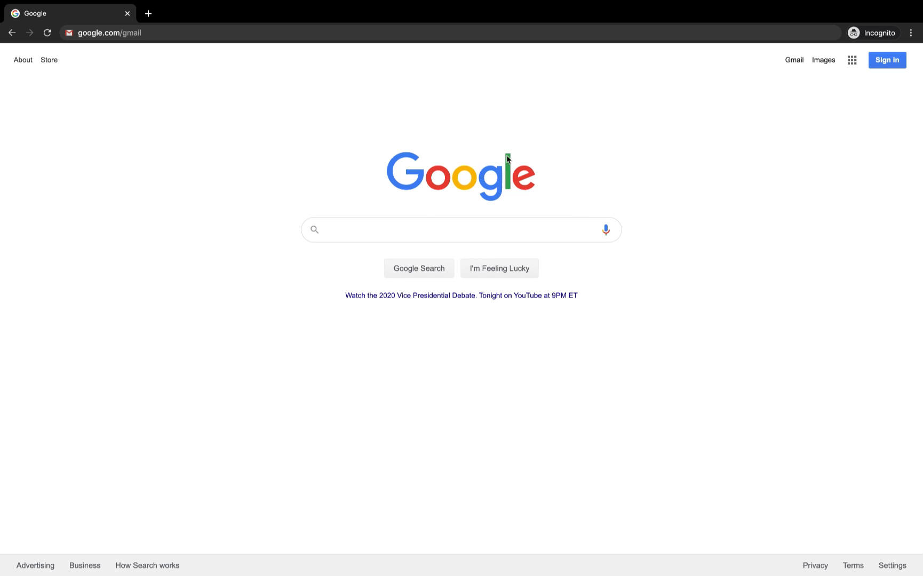
mouse_move(396, 191)
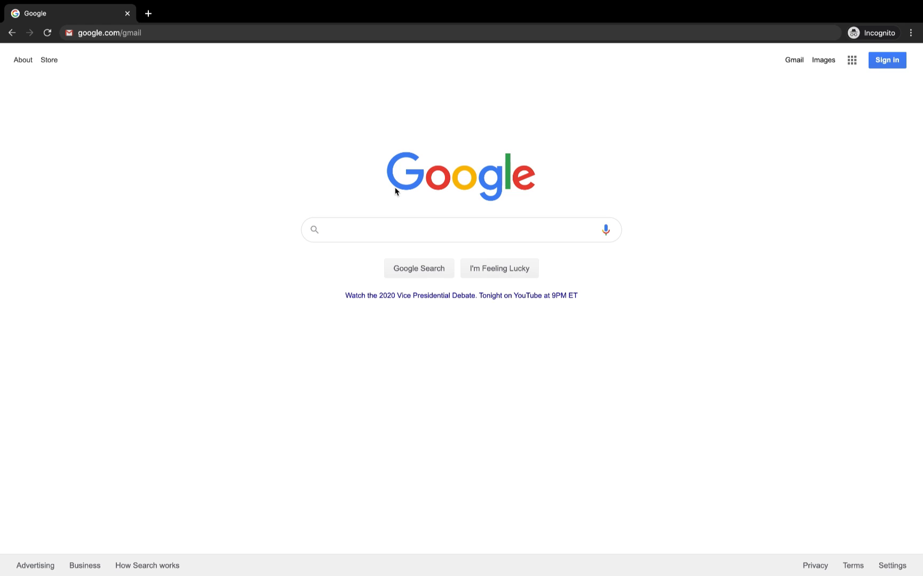
mouse_move(441, 157)
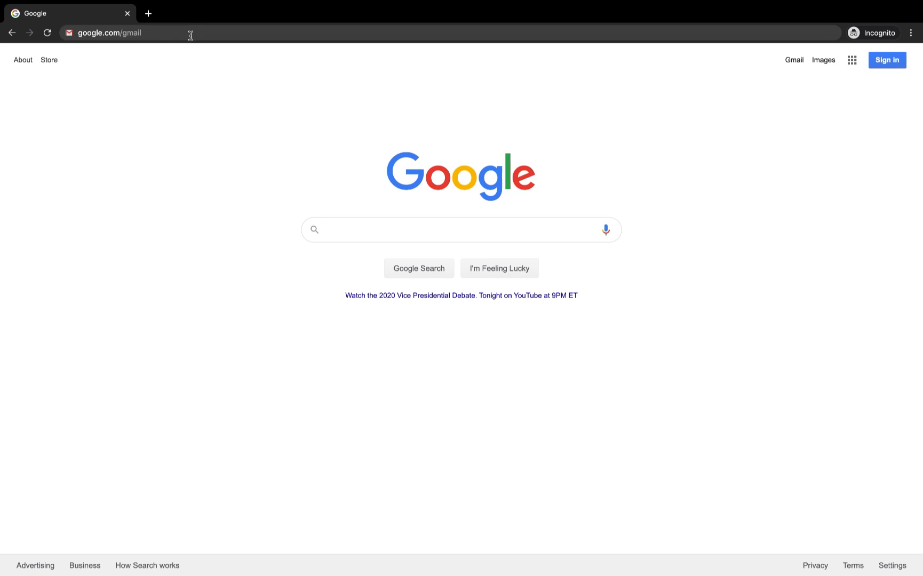
Load google.com/gmail from the address bar to reach the Gmail welcome page
click(117, 32)
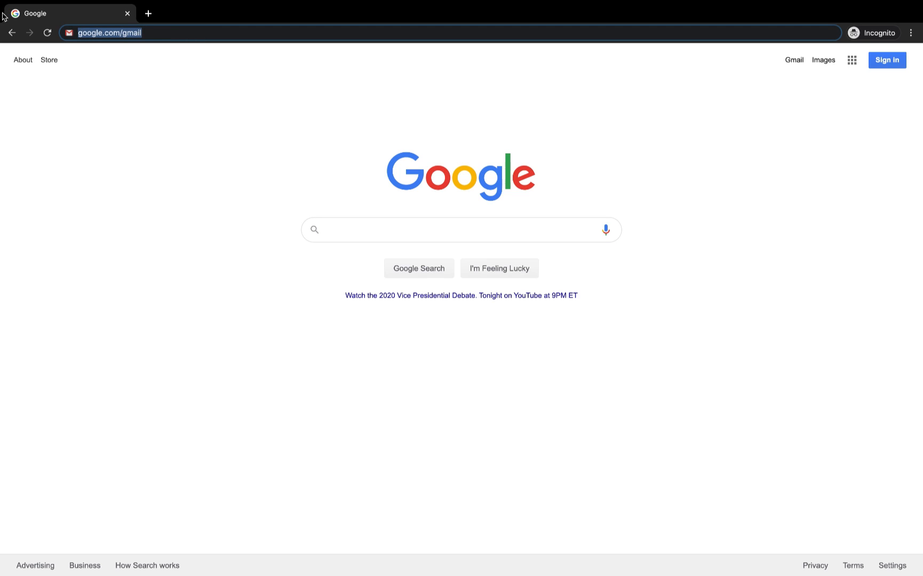
mouse_move(83, 49)
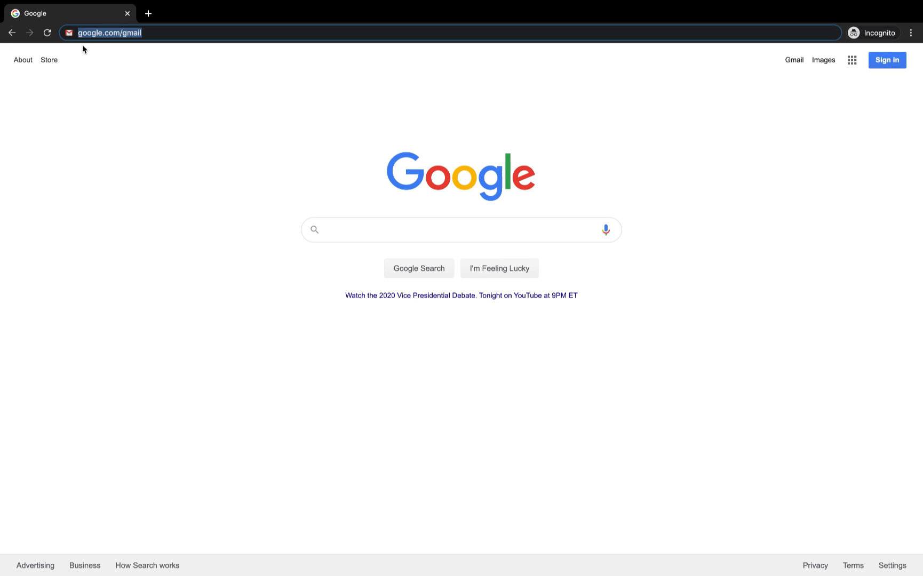
mouse_move(50, 51)
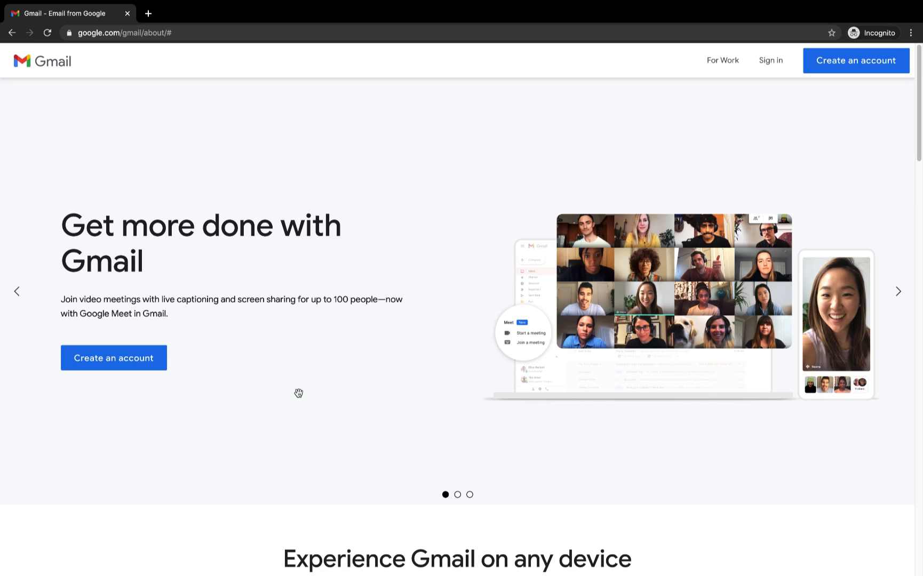
mouse_move(47, 393)
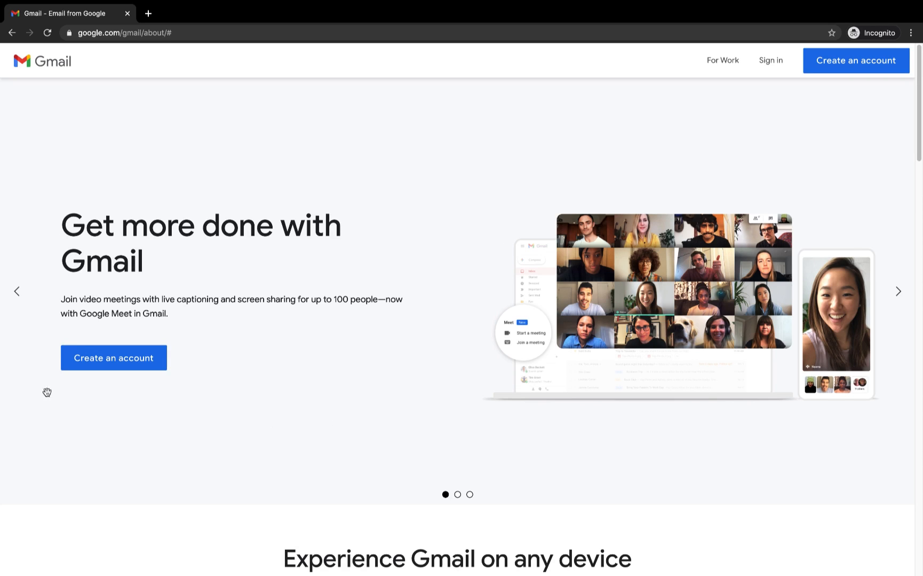
mouse_move(489, 370)
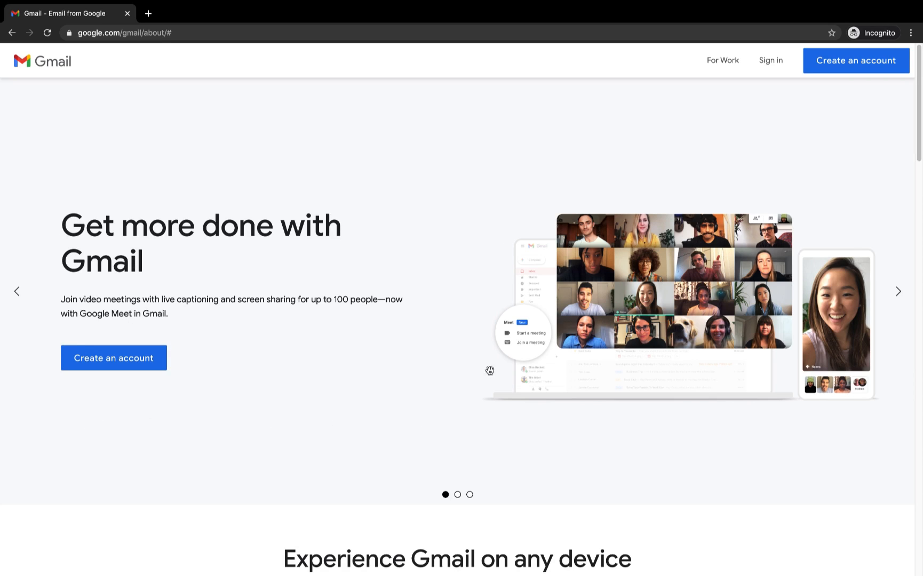
mouse_move(894, 111)
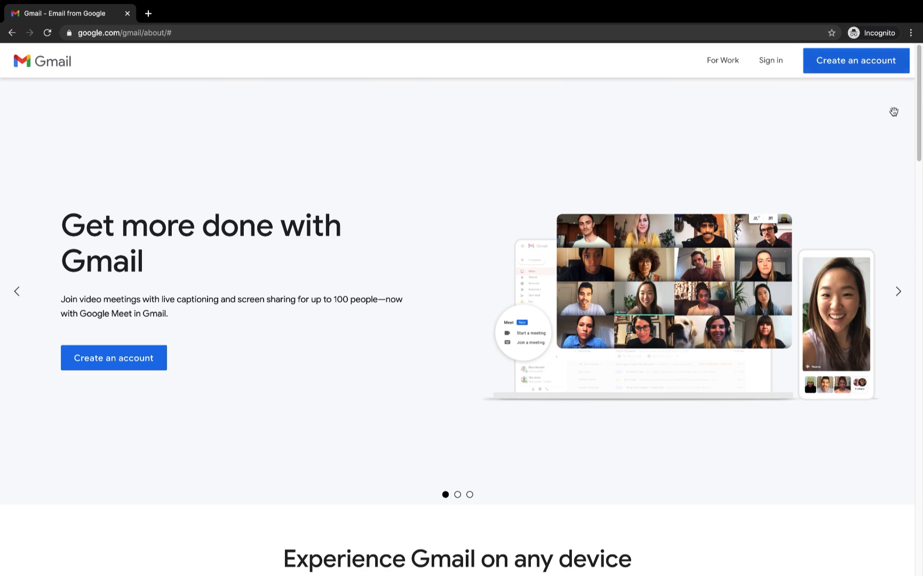
mouse_move(796, 70)
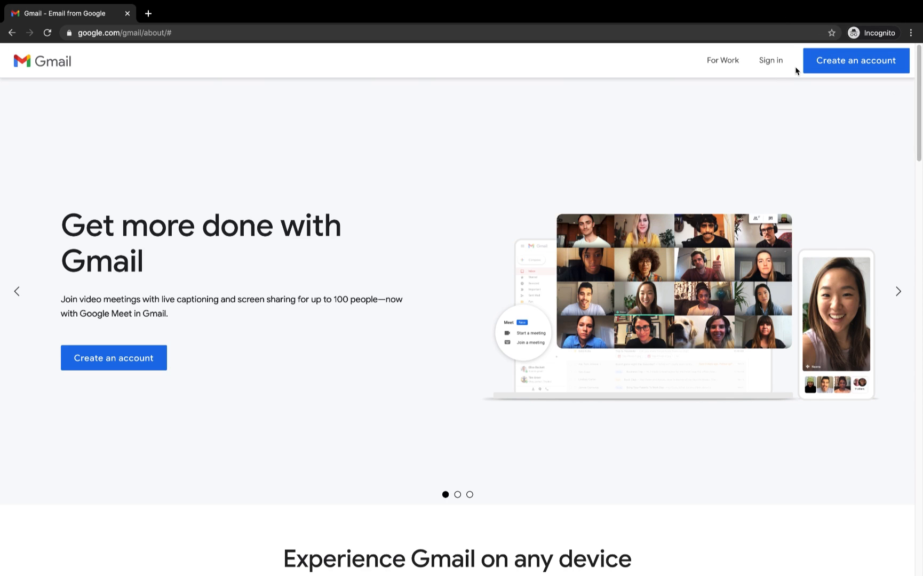
Start a new Google account and enter first name 'Sherlock' and last name 'Ho'
click(856, 59)
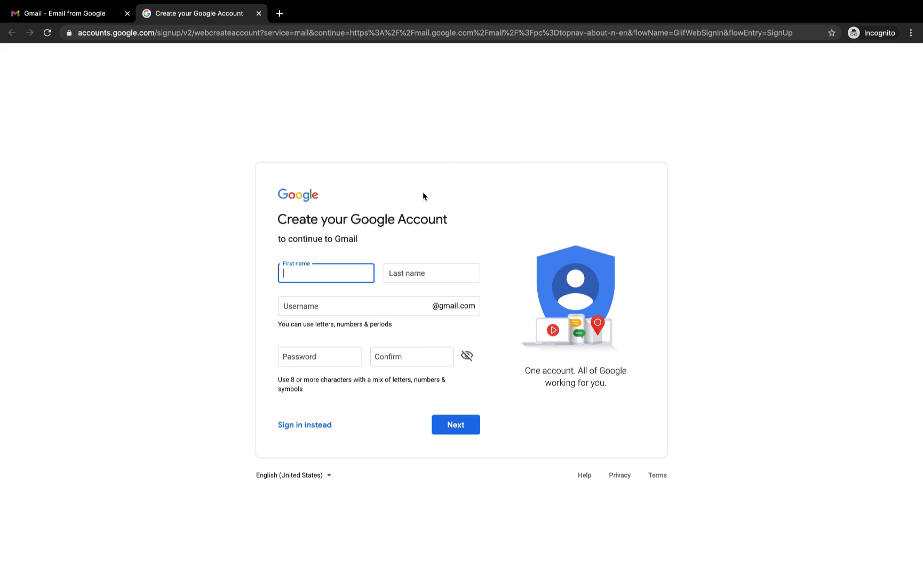
text(She)
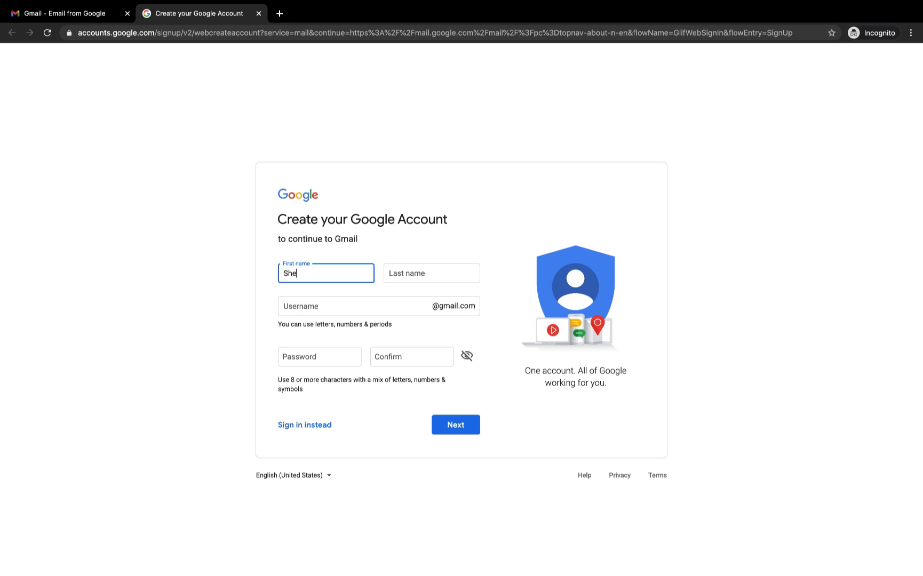
text(rlock)
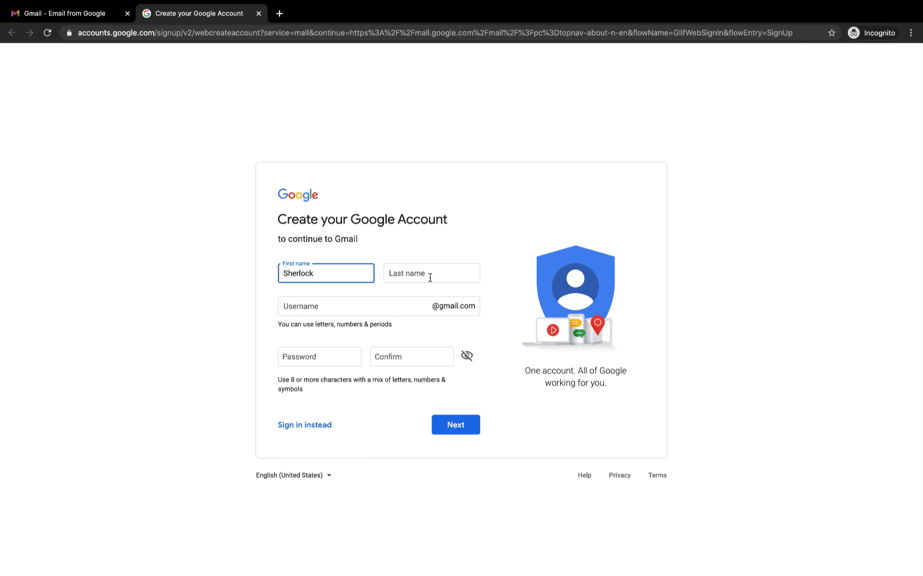
click(432, 274)
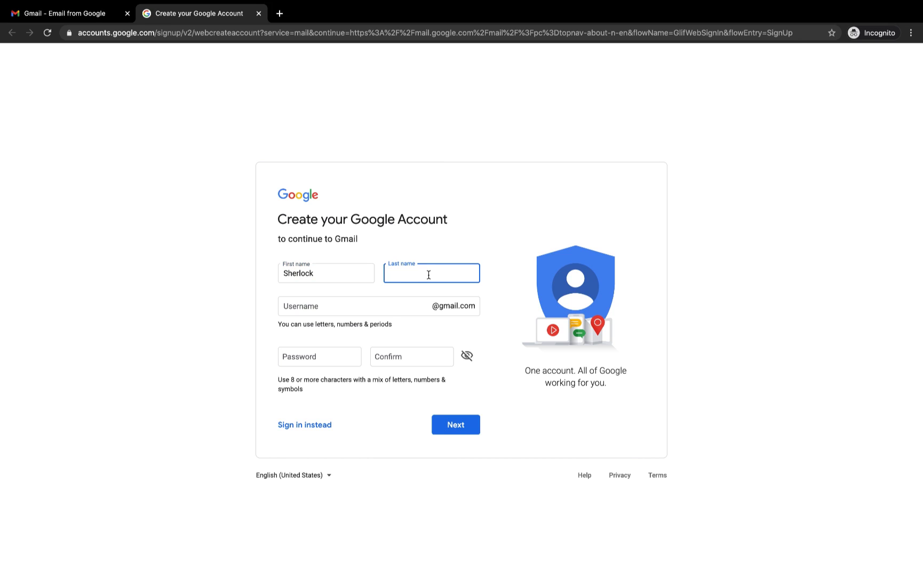
text(Holme)
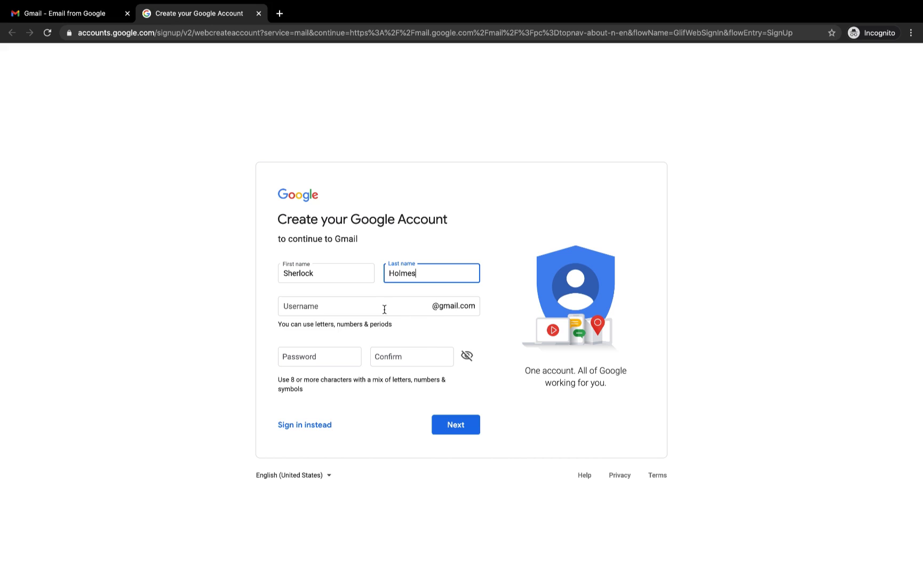
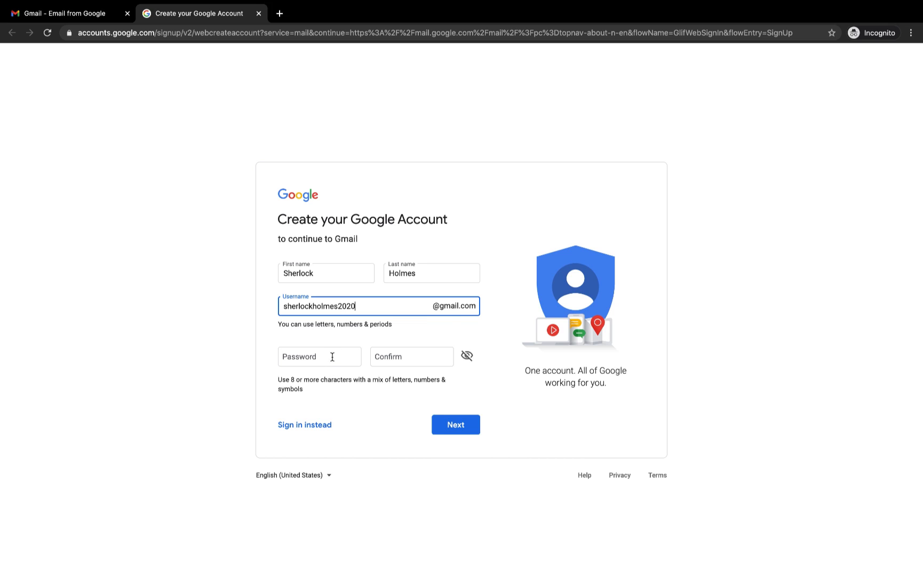
click(455, 425)
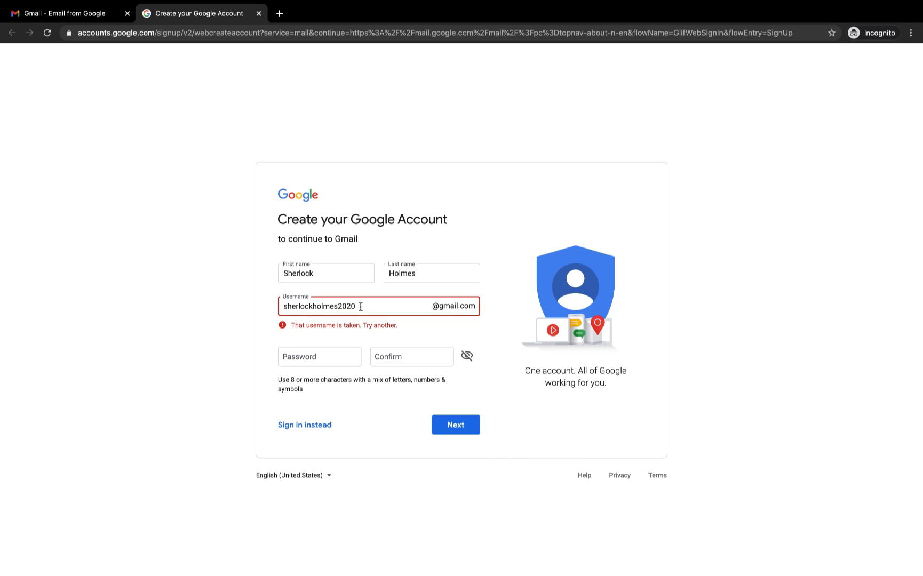
mouse_move(363, 306)
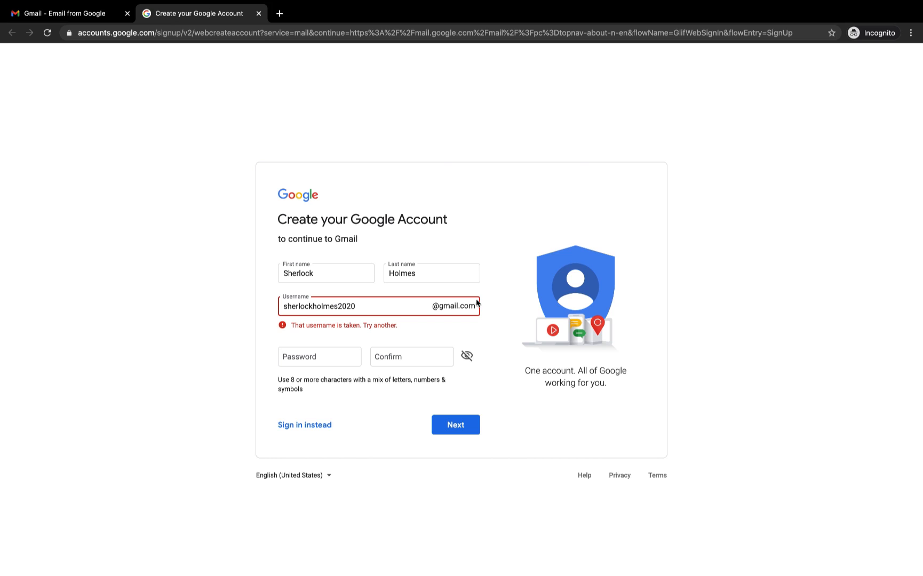
mouse_move(396, 334)
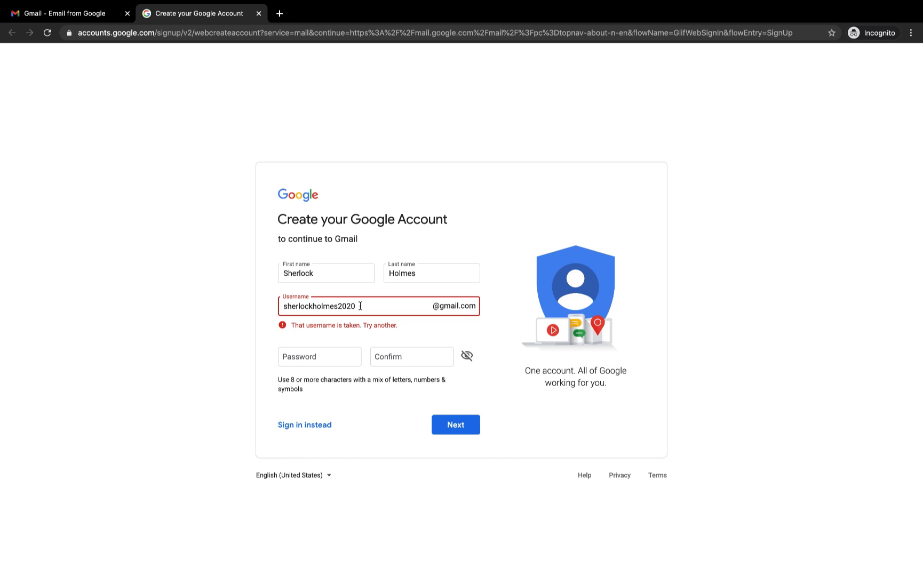
Change the username to end in 15, set and confirm the password, and submit the form
text(1)
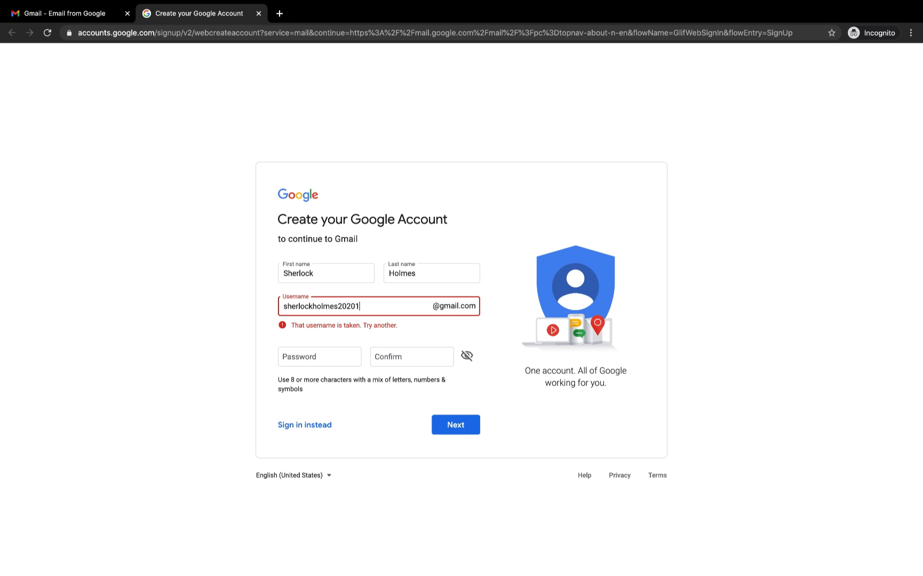
text(5)
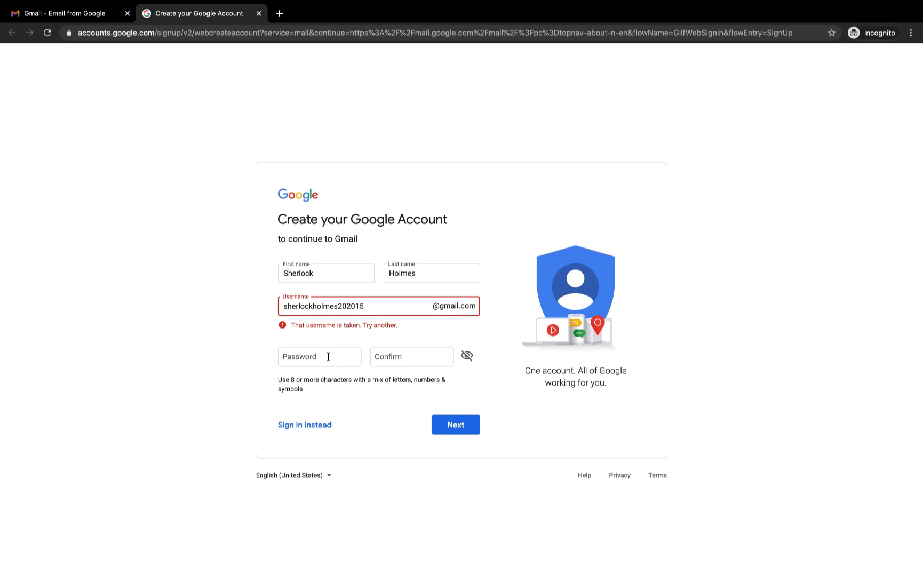
click(321, 357)
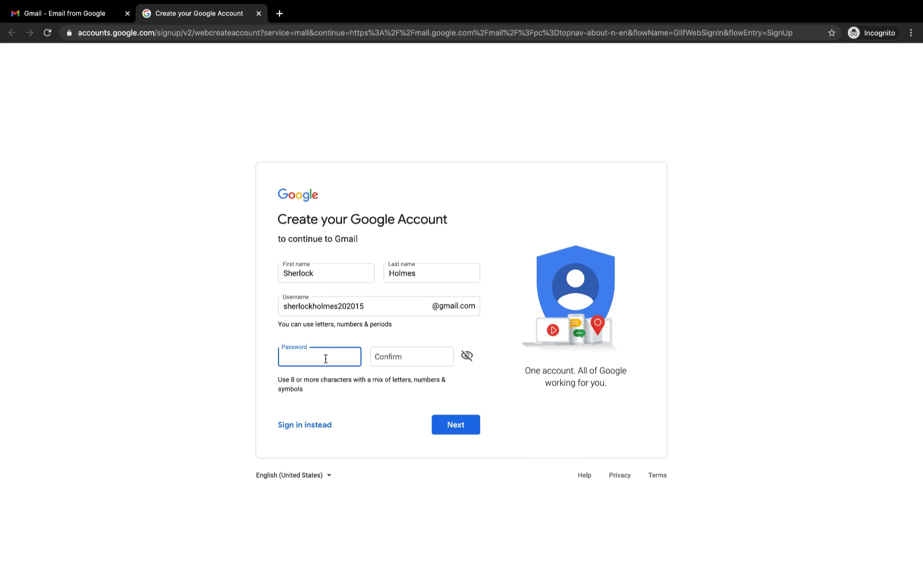
text(•)
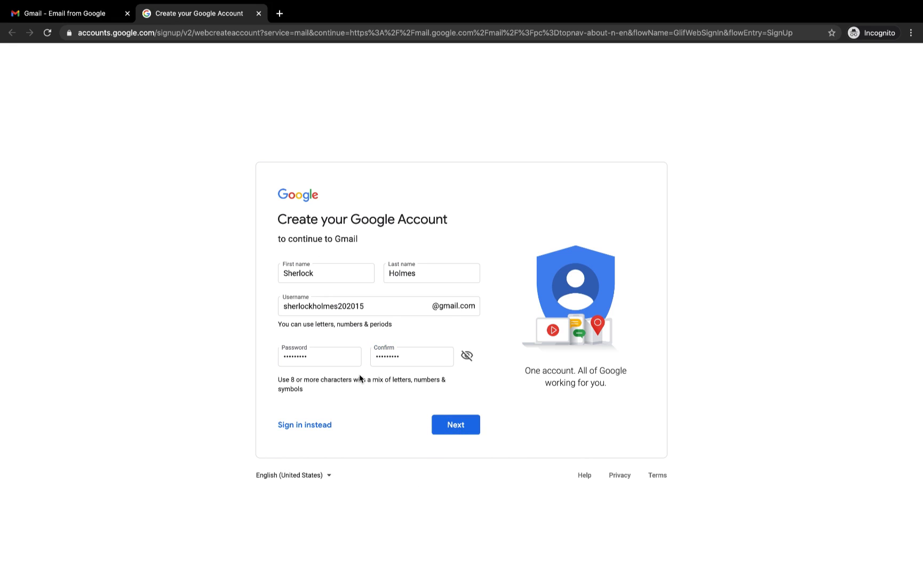
click(455, 425)
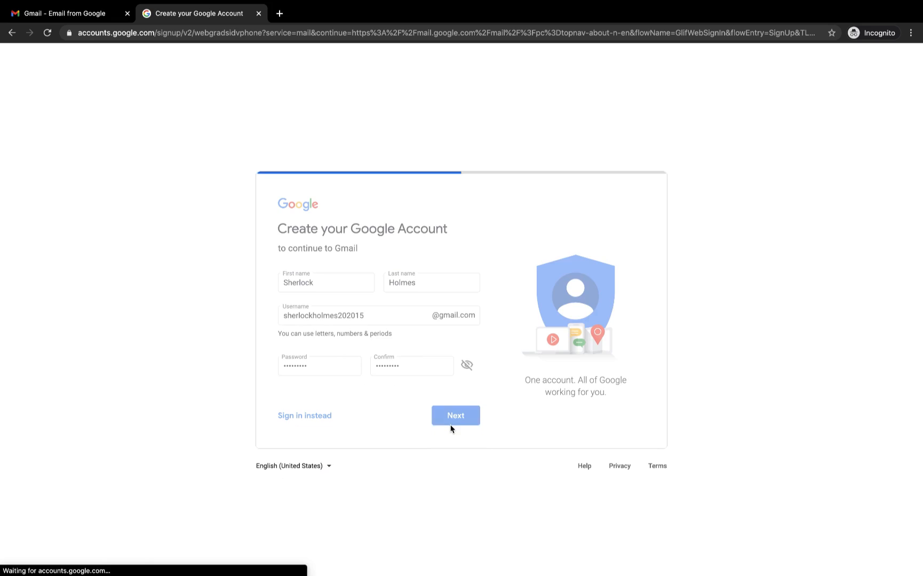
click(455, 415)
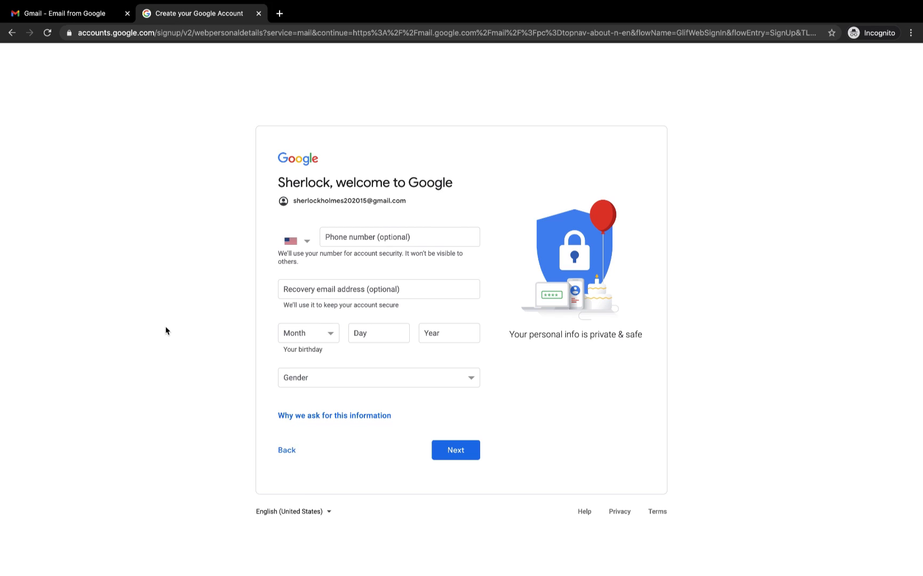
mouse_move(355, 269)
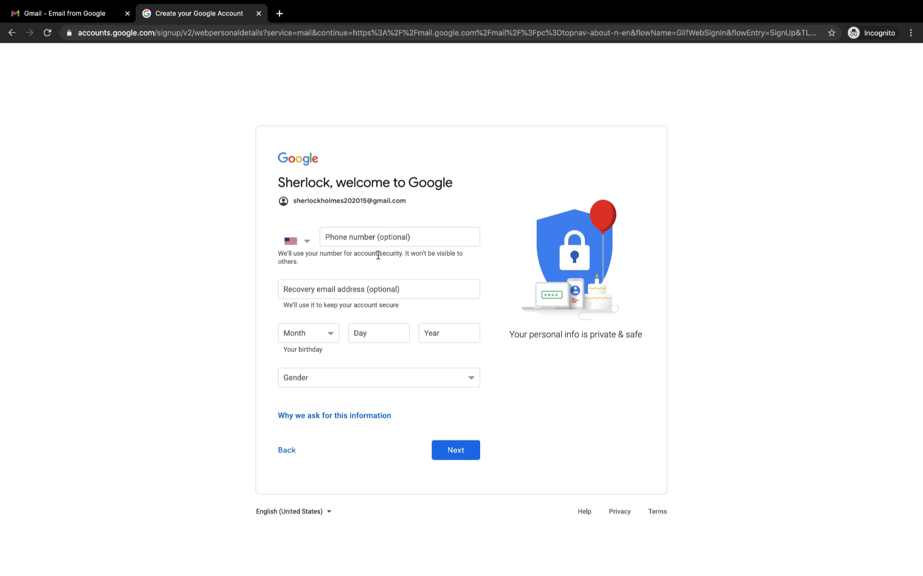
click(399, 237)
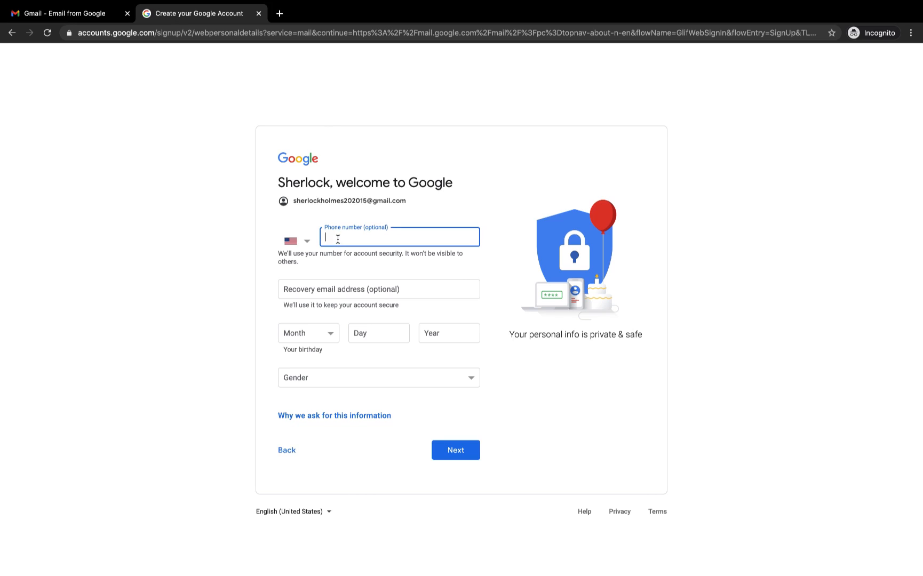
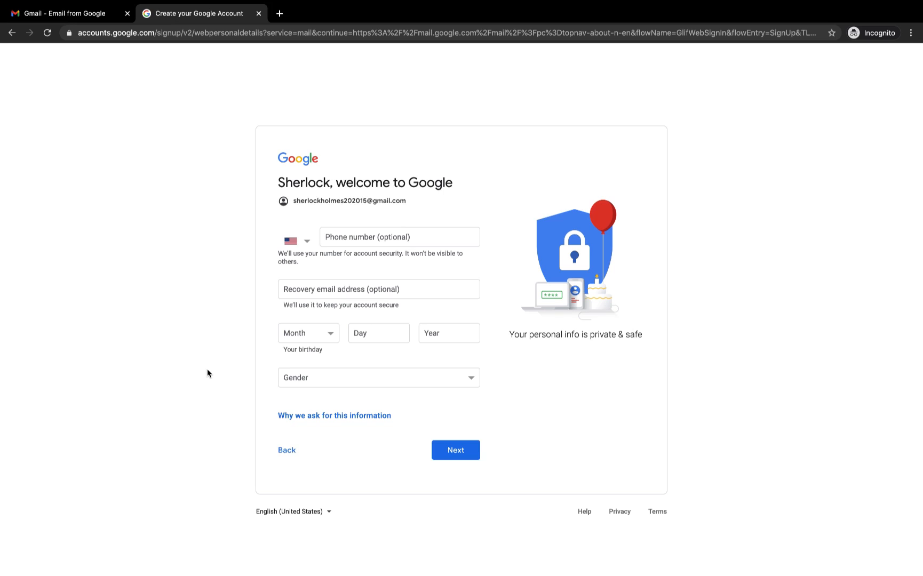
mouse_move(299, 310)
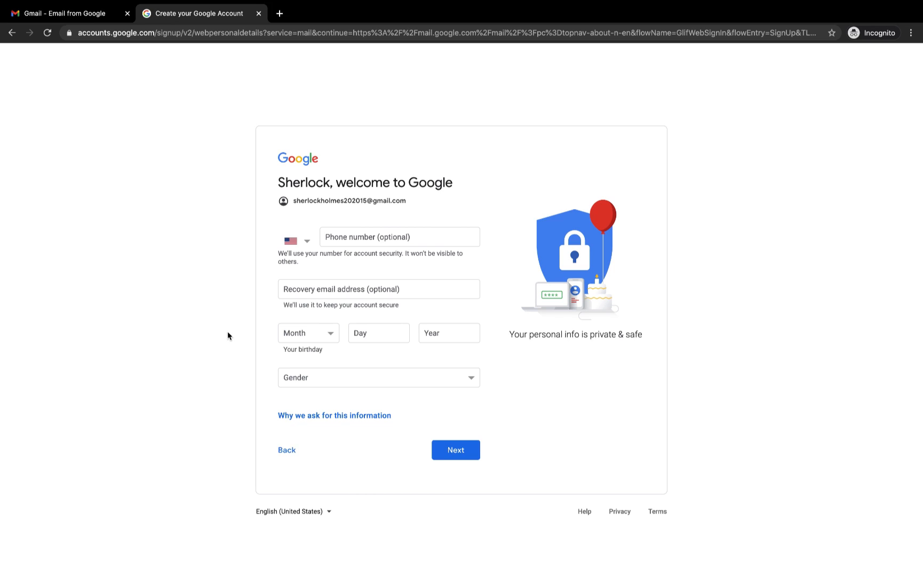
Set the birthday to April 6, 2005 and gender to Female, then submit the details
click(308, 333)
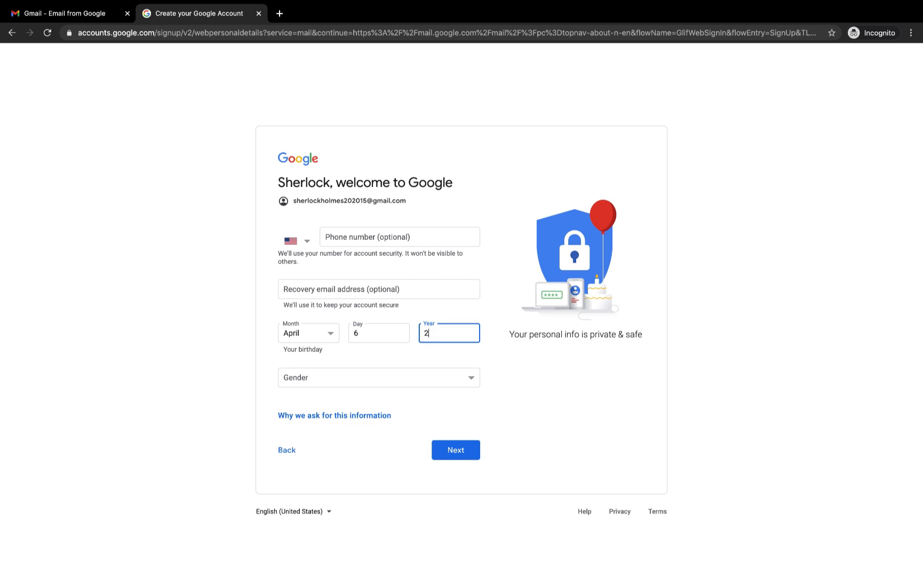
text(005)
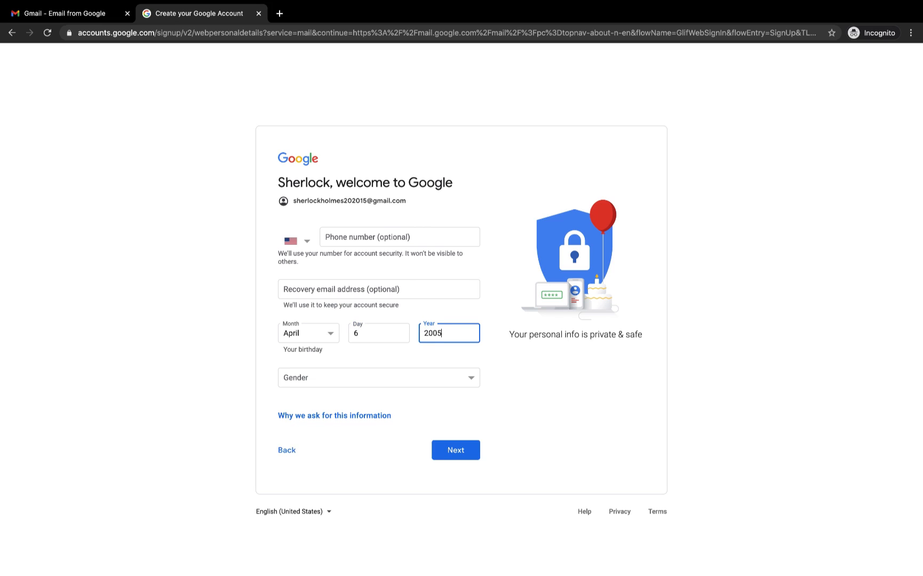
mouse_move(568, 416)
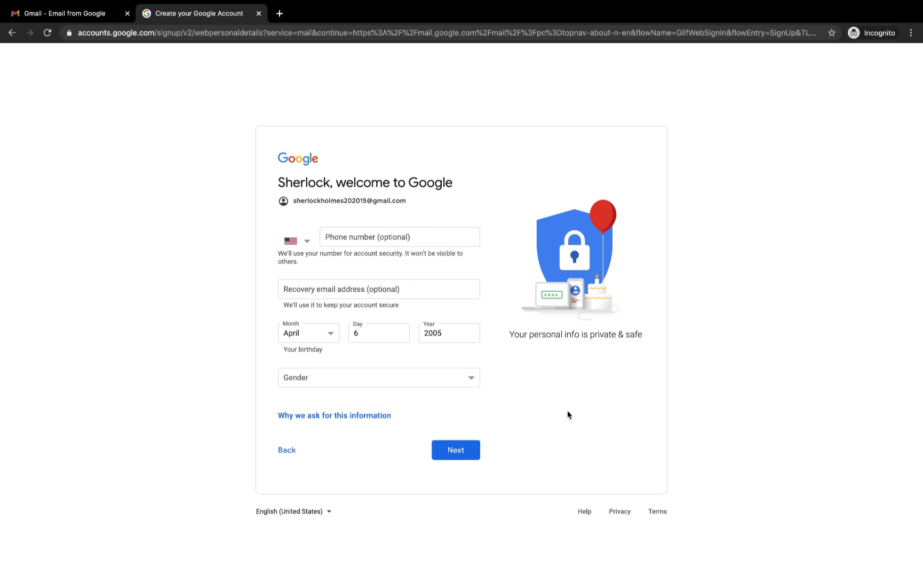
click(379, 378)
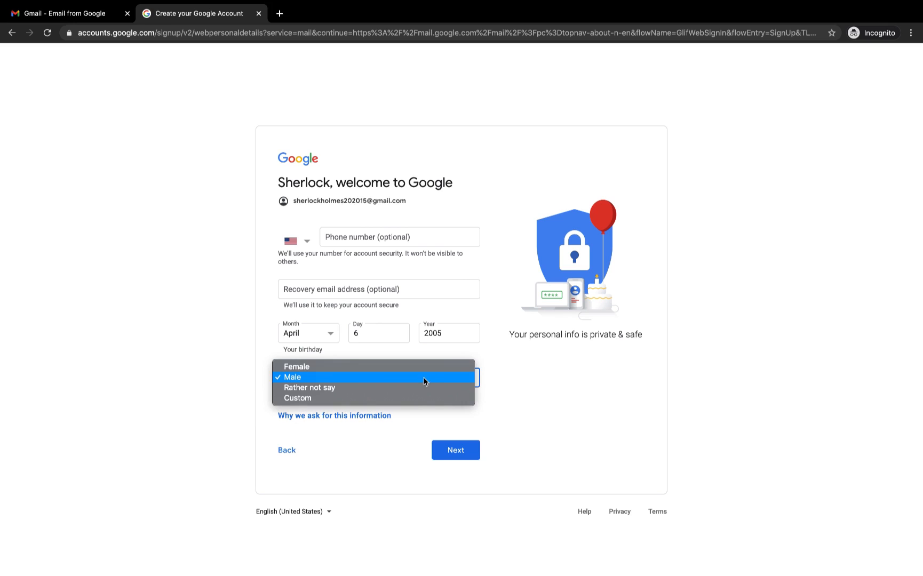
mouse_move(416, 367)
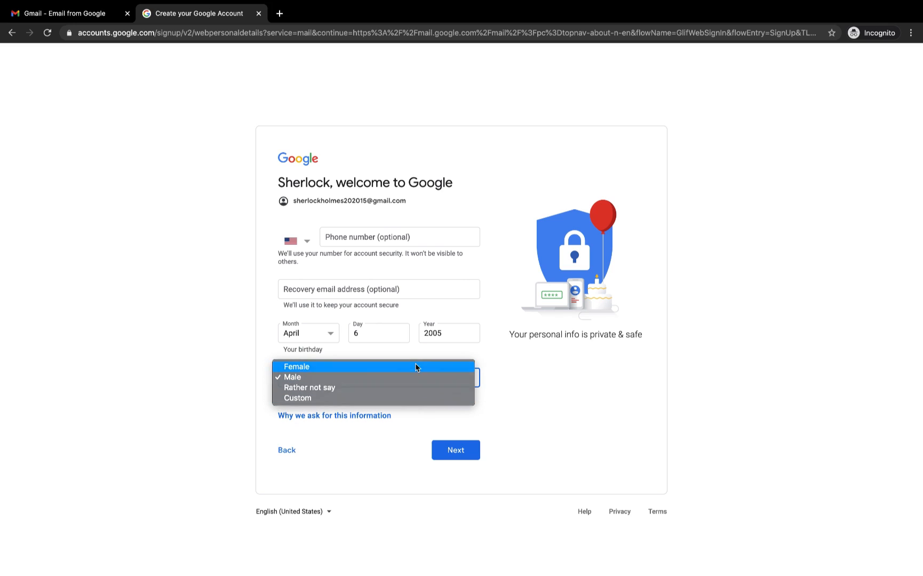
click(296, 367)
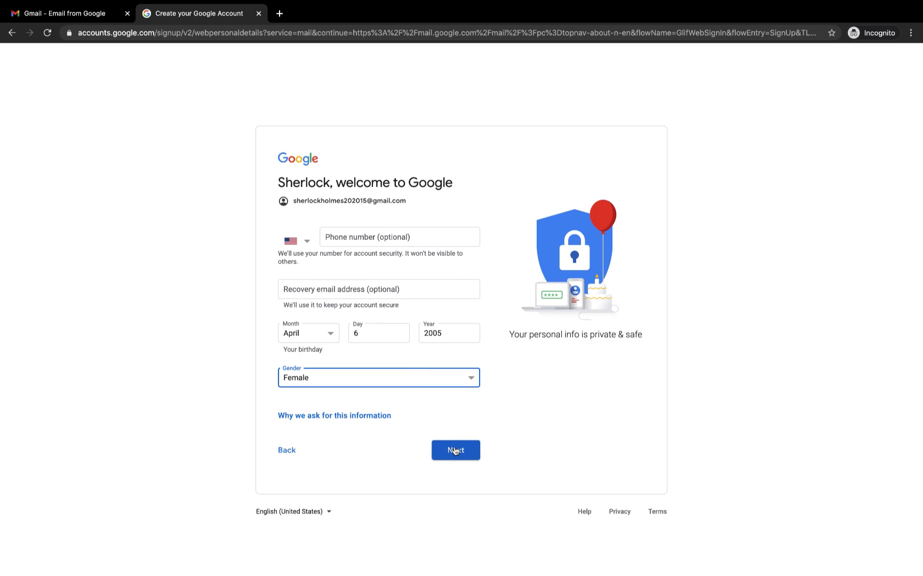
click(455, 451)
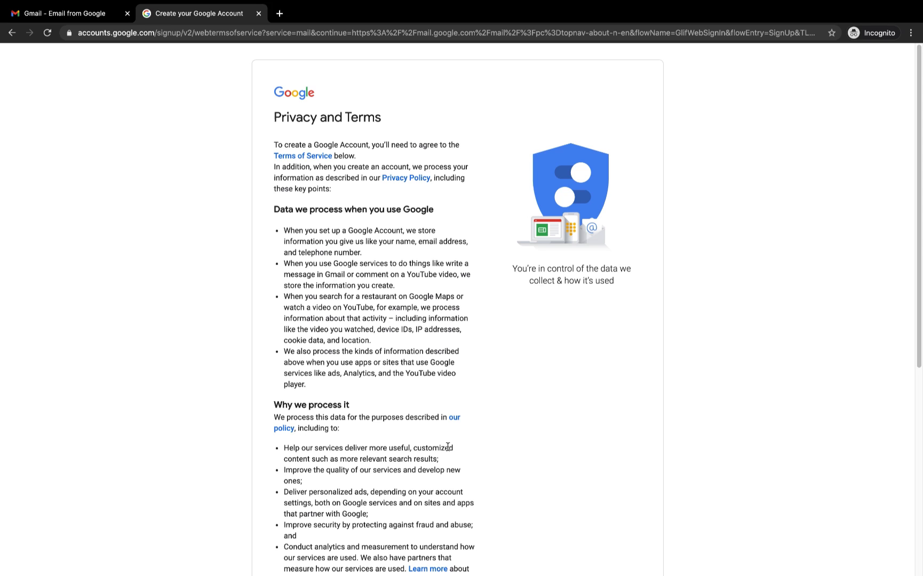
mouse_move(429, 385)
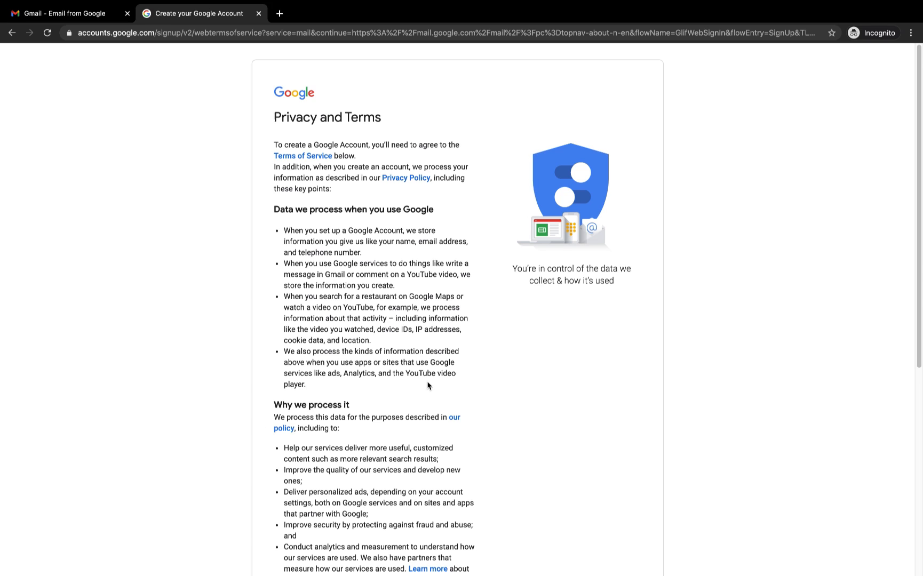
Scroll through the Privacy and Terms and agree to create the account
scroll(down, 3)
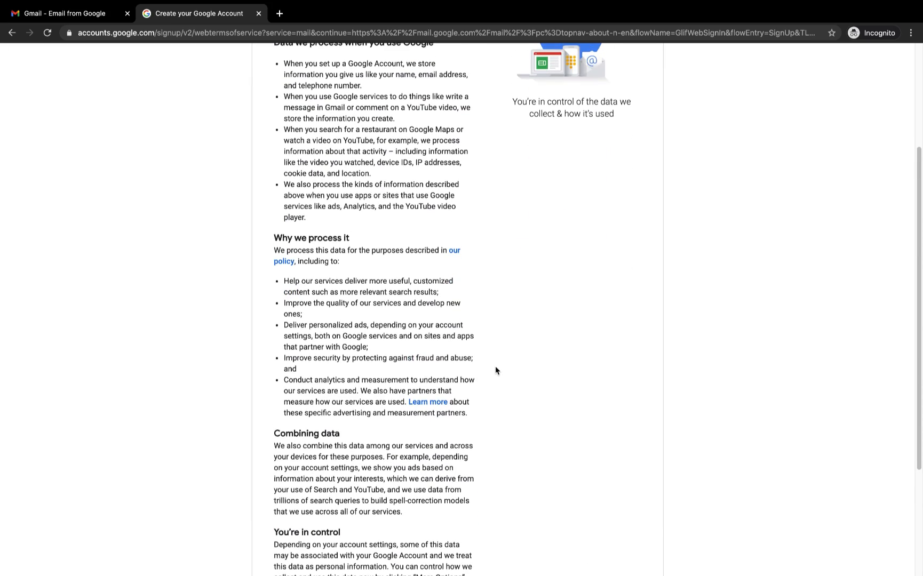
scroll(down, 3)
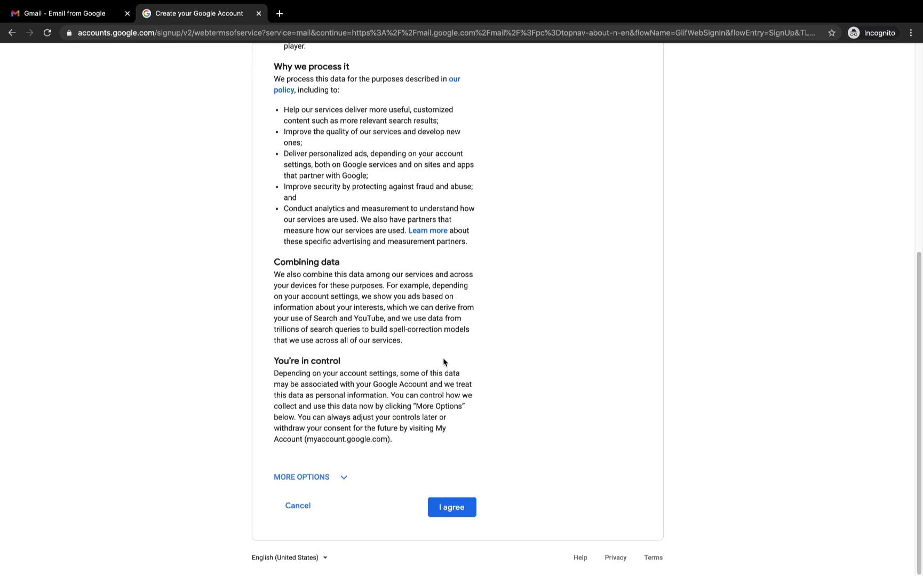
scroll(down, 3)
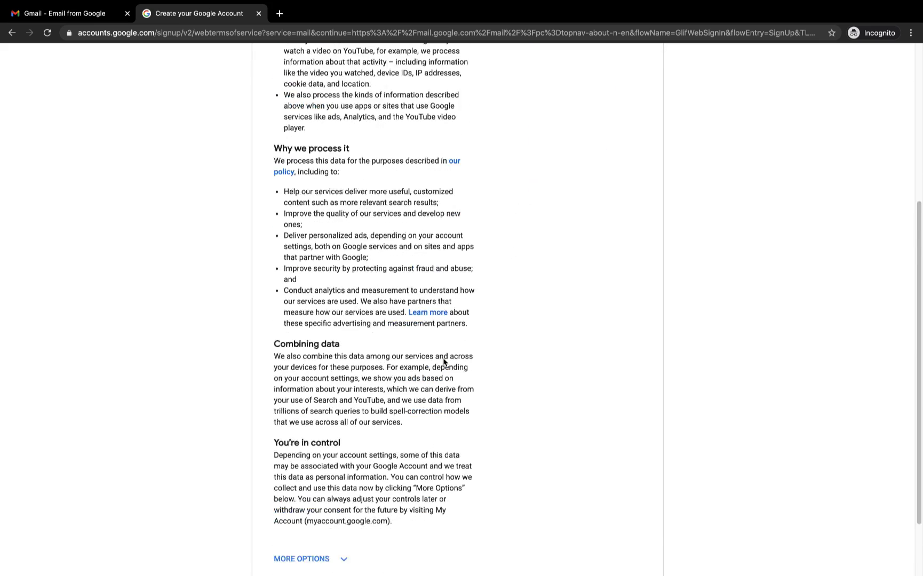
scroll(down, 3)
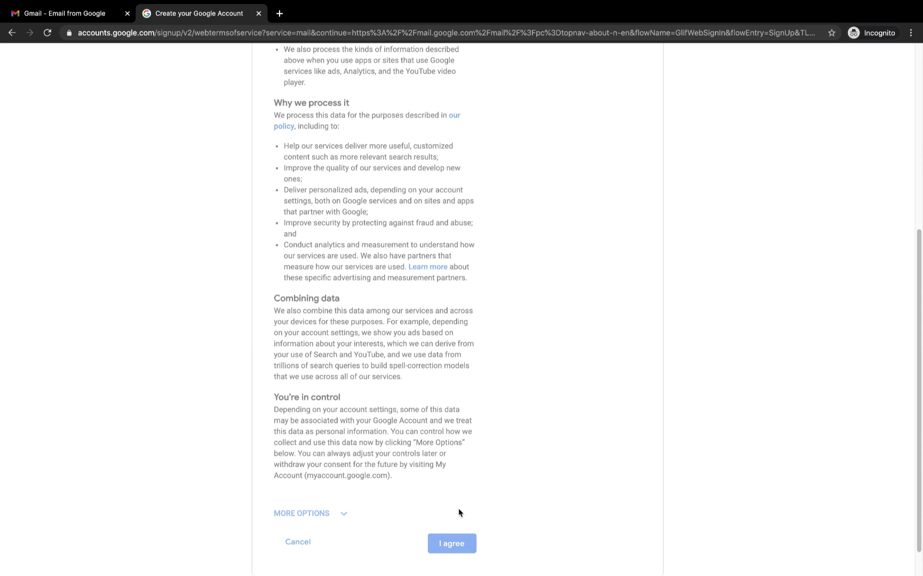
click(452, 543)
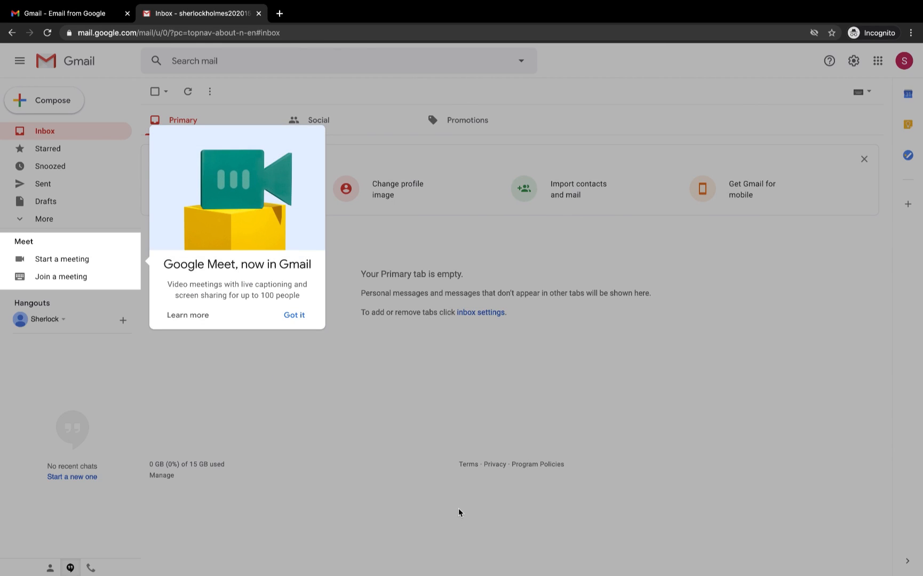
mouse_move(288, 341)
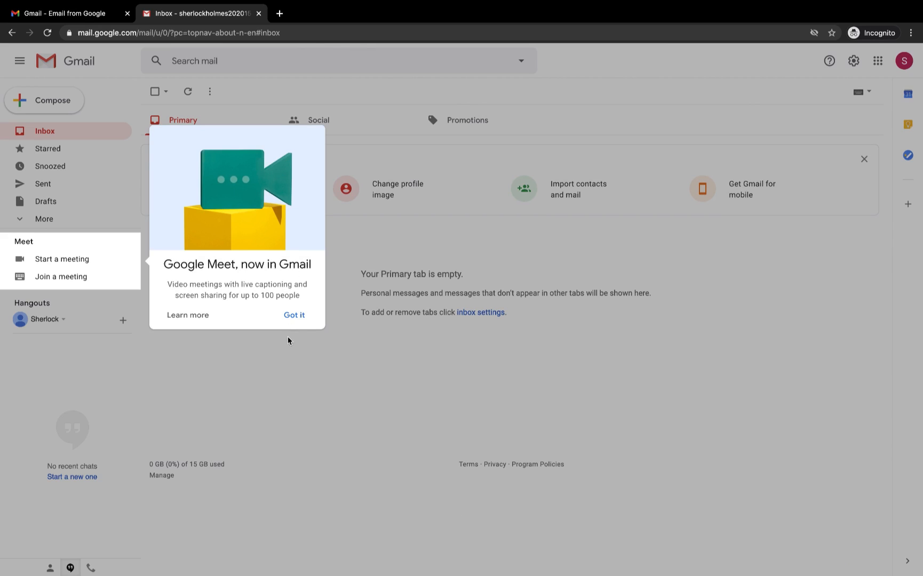
Dismiss the Google Meet popup with 'Got it' to reveal the empty inbox
click(293, 315)
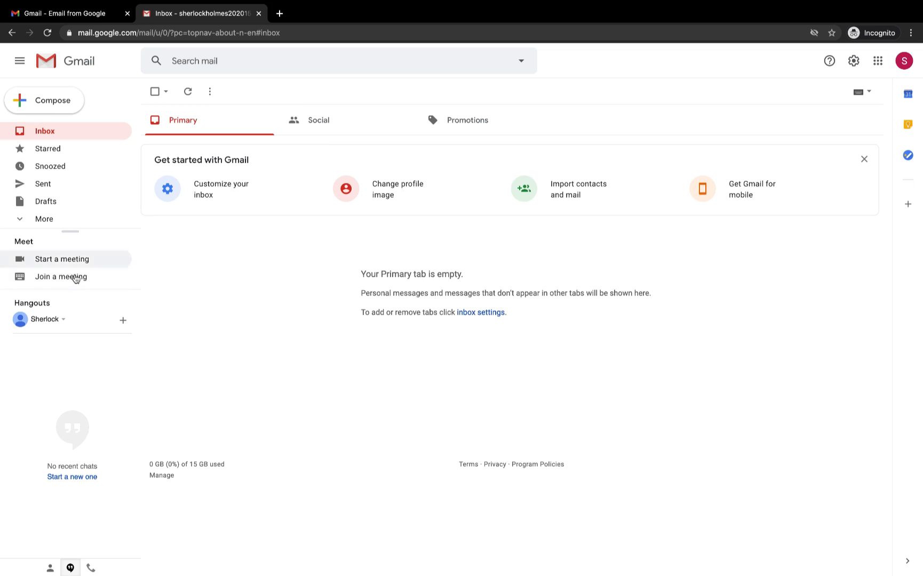
mouse_move(279, 403)
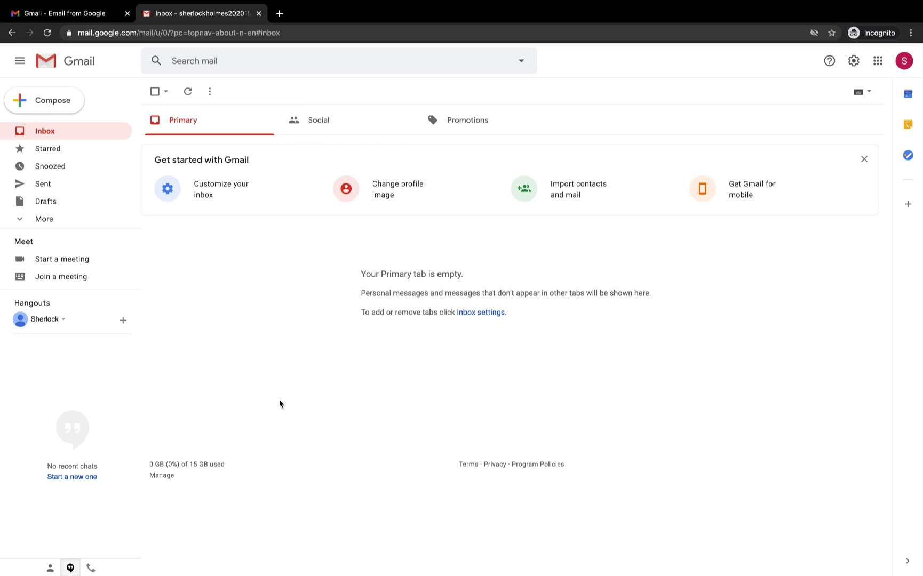
mouse_move(321, 463)
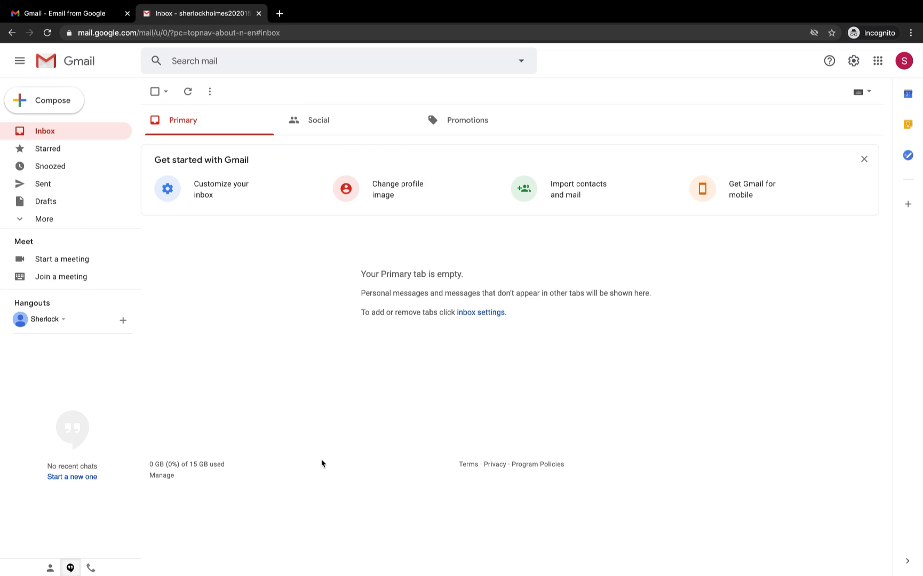